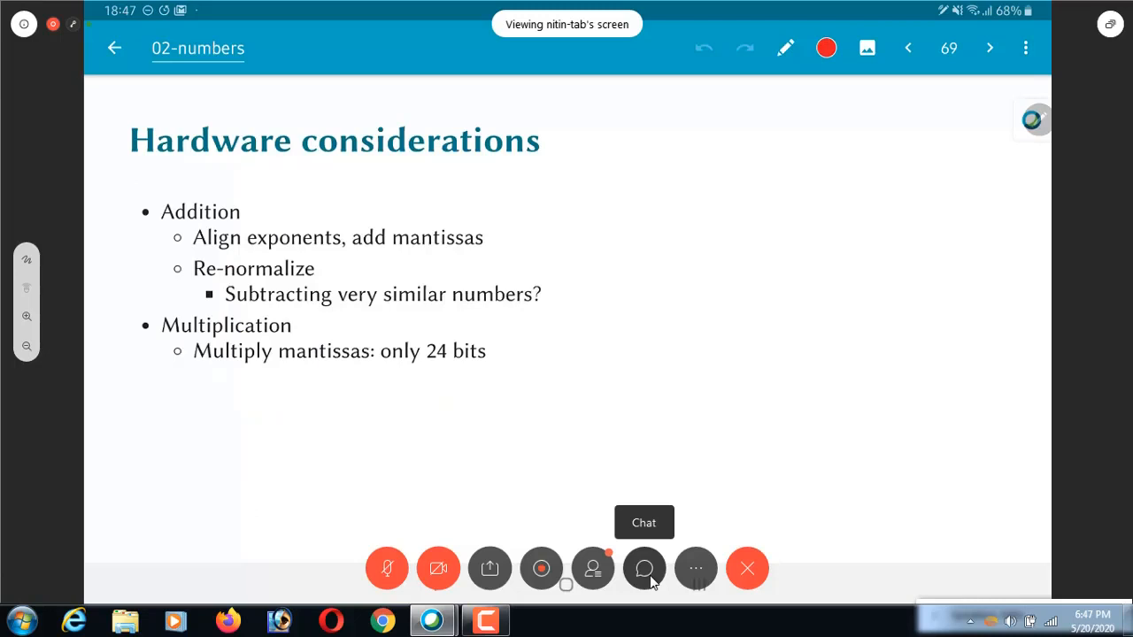
Advance the shared presentation to the Hardware complexity energy-table slide
{"action": "left_click", "coordinate": [988, 48]}
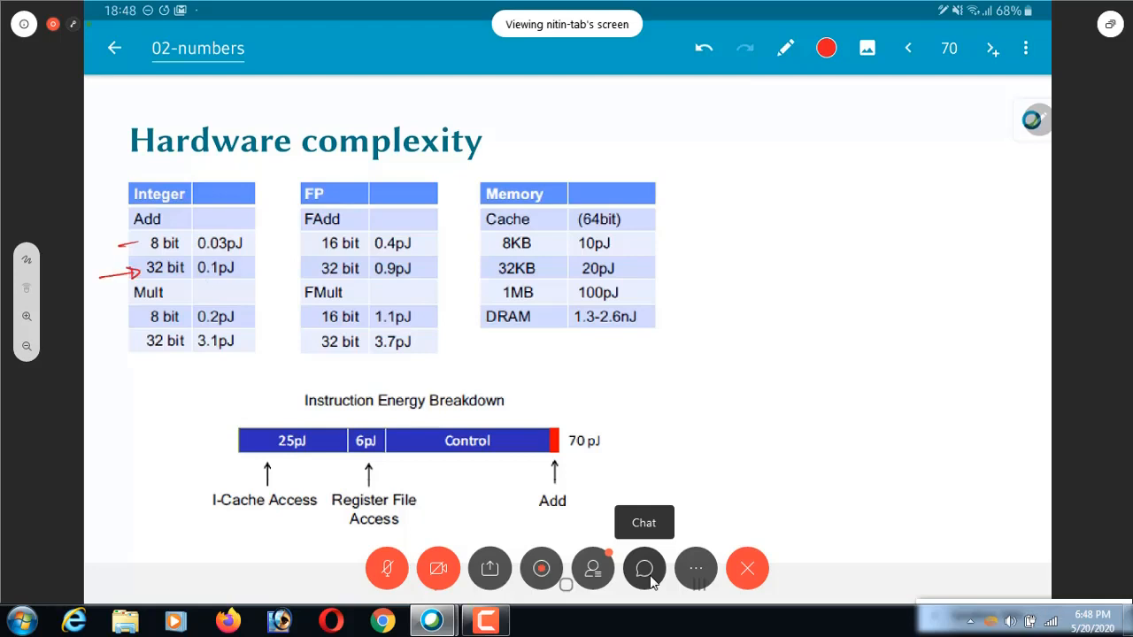
Underline the 0.1pJ 32 bit integer add cost with the red pen
{"action": "left_click_drag", "start_coordinate": [187, 281], "coordinate": [237, 280]}
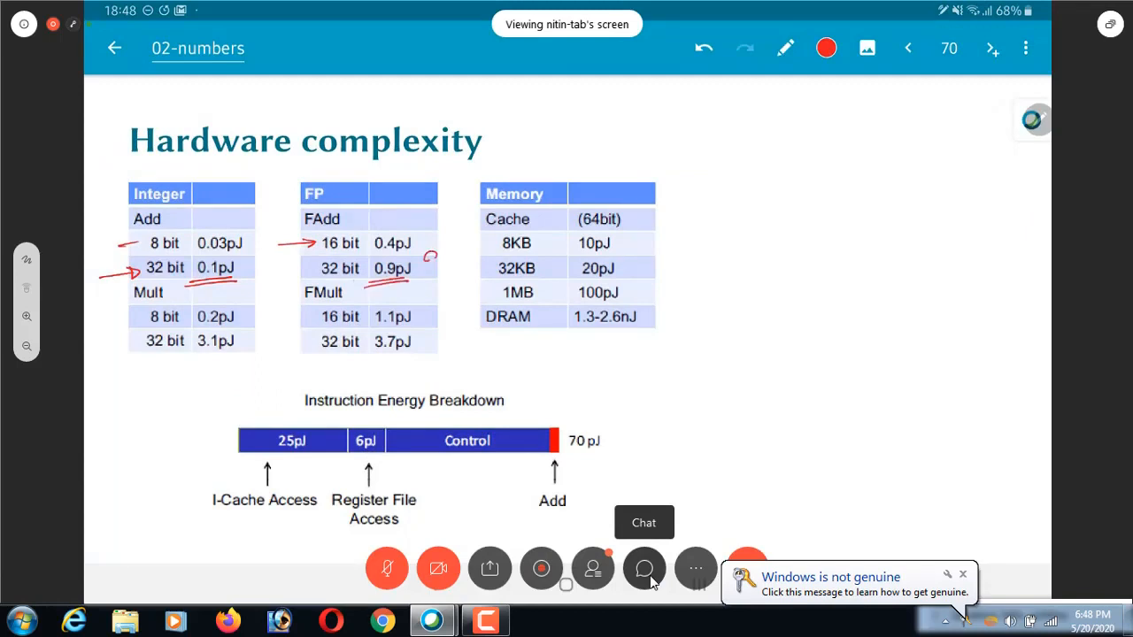
Write the 9x ratio beside the FP add costs and bracket the Memory table
{"action": "left_click_drag", "start_coordinate": [416, 257], "coordinate": [443, 266]}
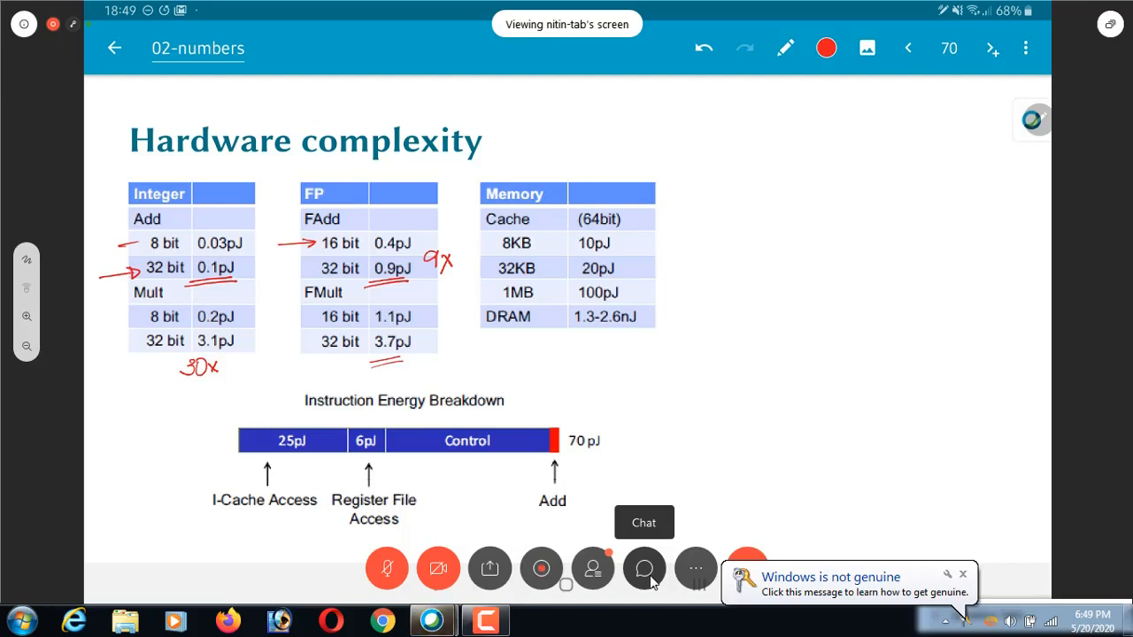
{"action": "left_click_drag", "start_coordinate": [671, 198], "coordinate": [671, 333]}
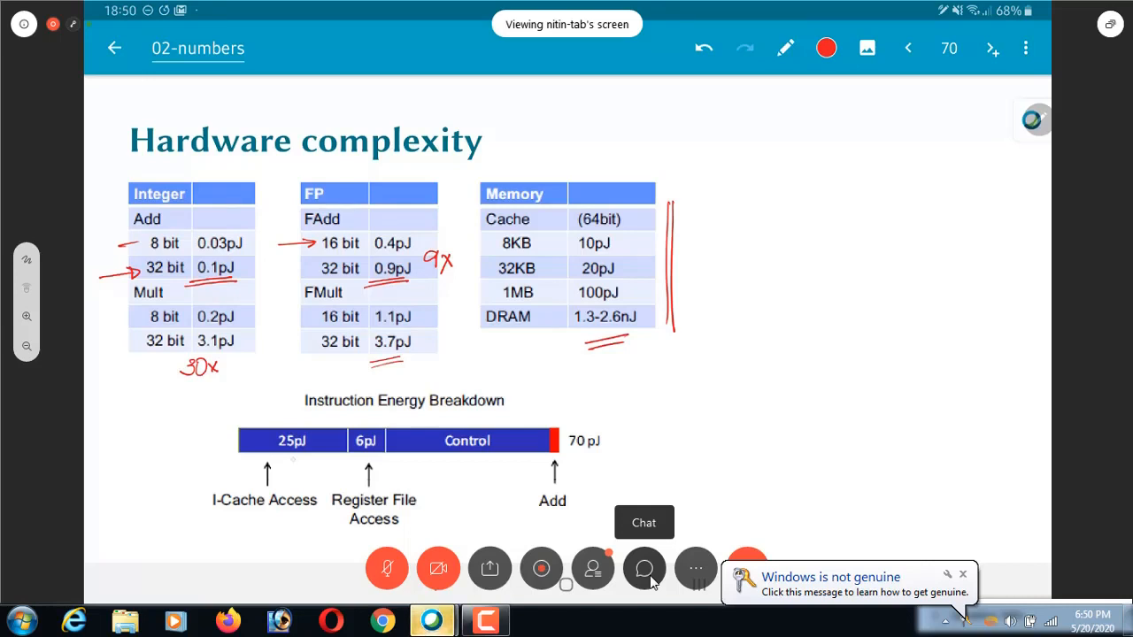
Underline the Instruction Energy Breakdown bar in red
{"action": "left_click_drag", "start_coordinate": [221, 476], "coordinate": [630, 475]}
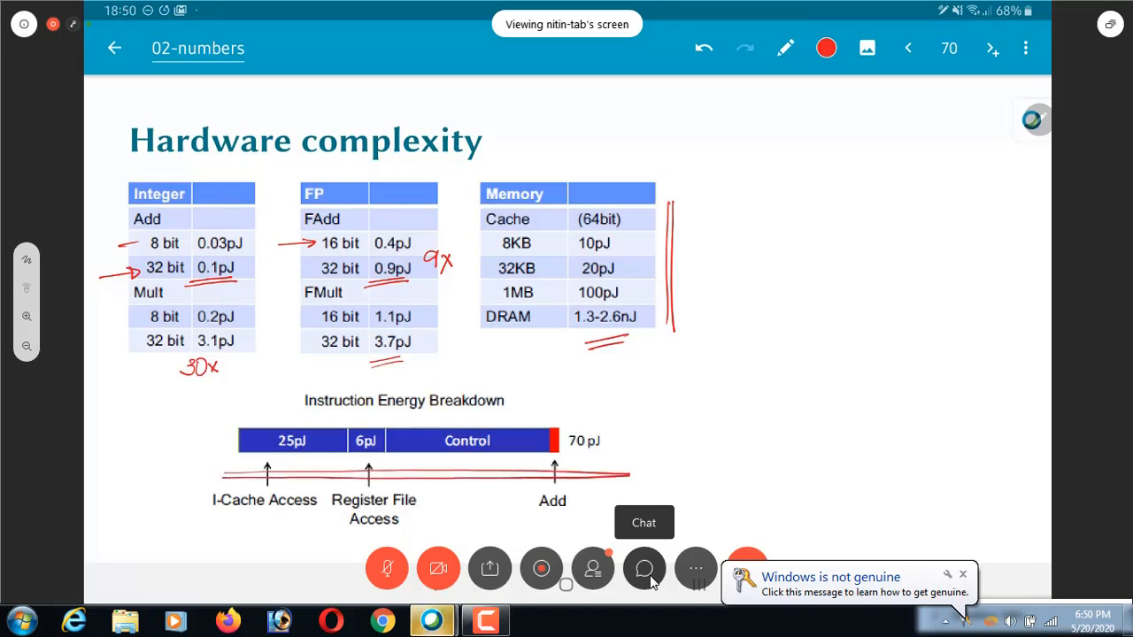